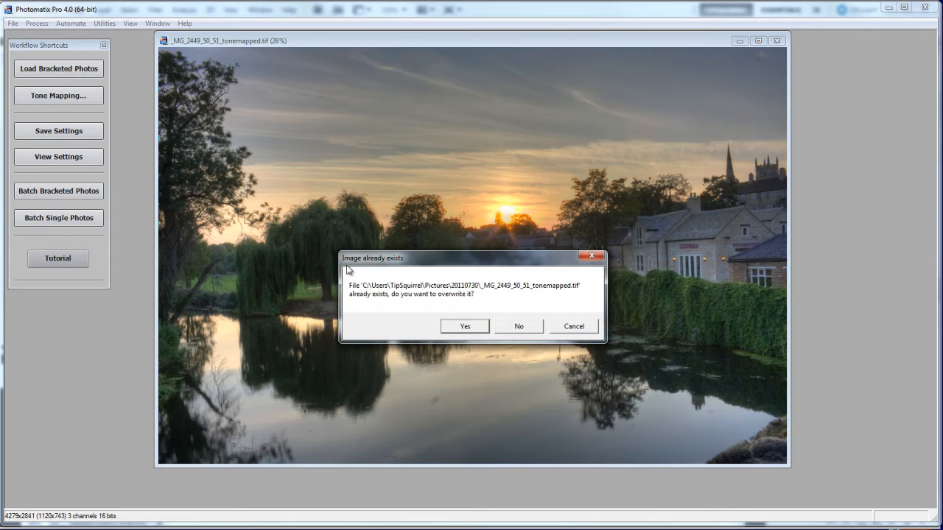
# Overwrite the existing tone-mapped TIFF and acknowledge the 'Image saved' message
pyautogui.click(464, 325)
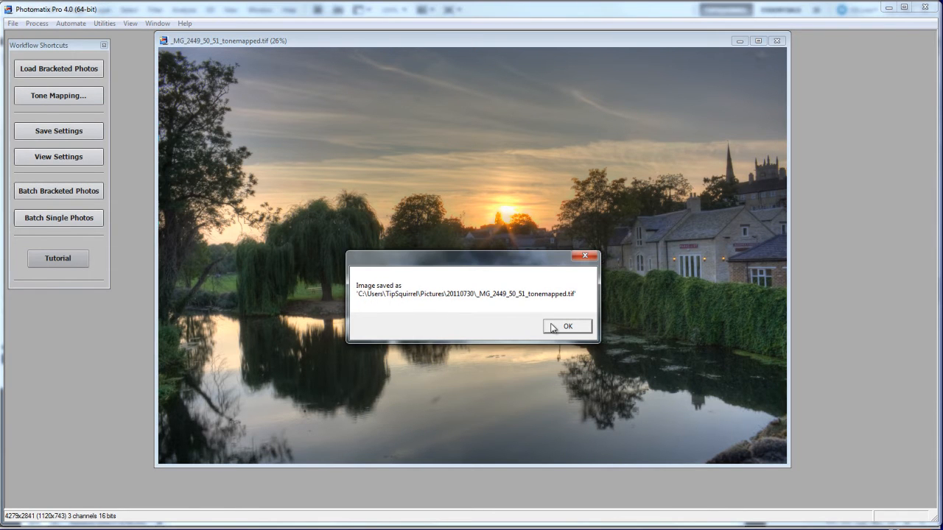
pyautogui.click(567, 327)
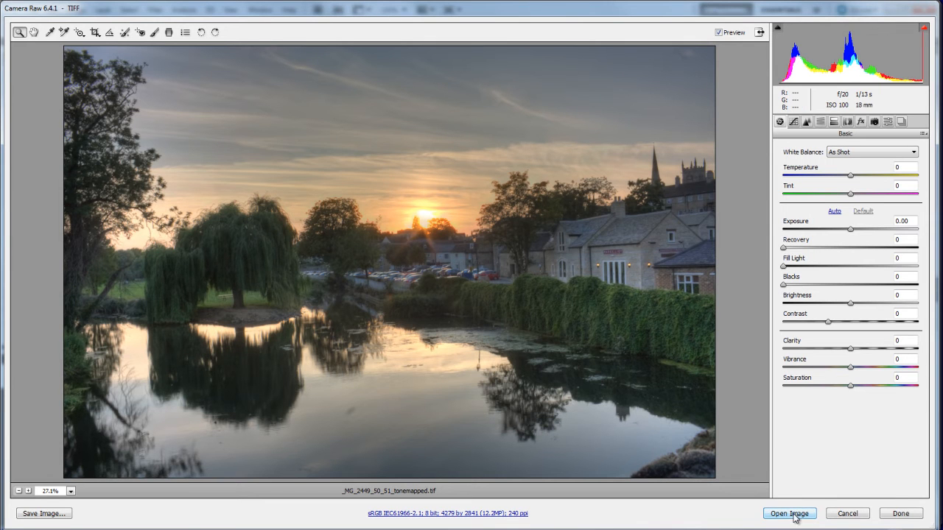
# Send the untouched tone-mapped sunset from Camera Raw into Photoshop via Open Image
pyautogui.click(790, 513)
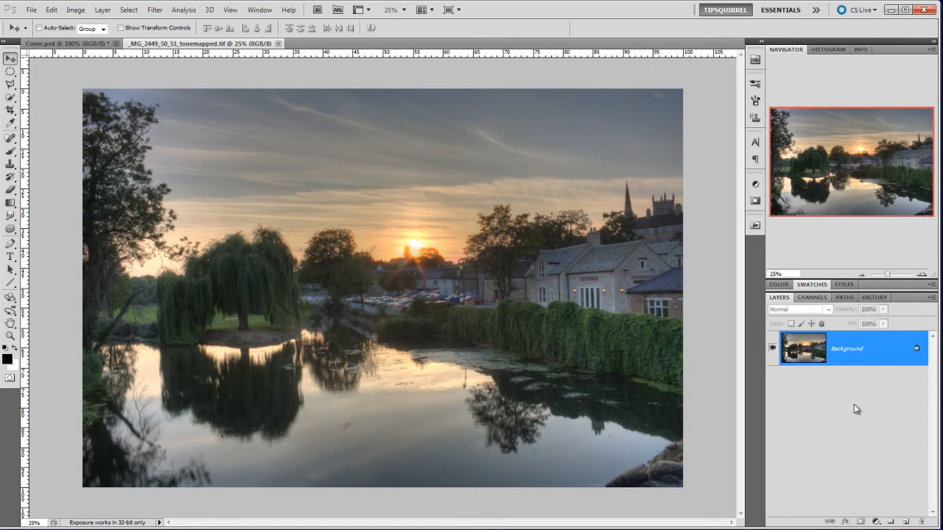
pyautogui.moveTo(878, 374)
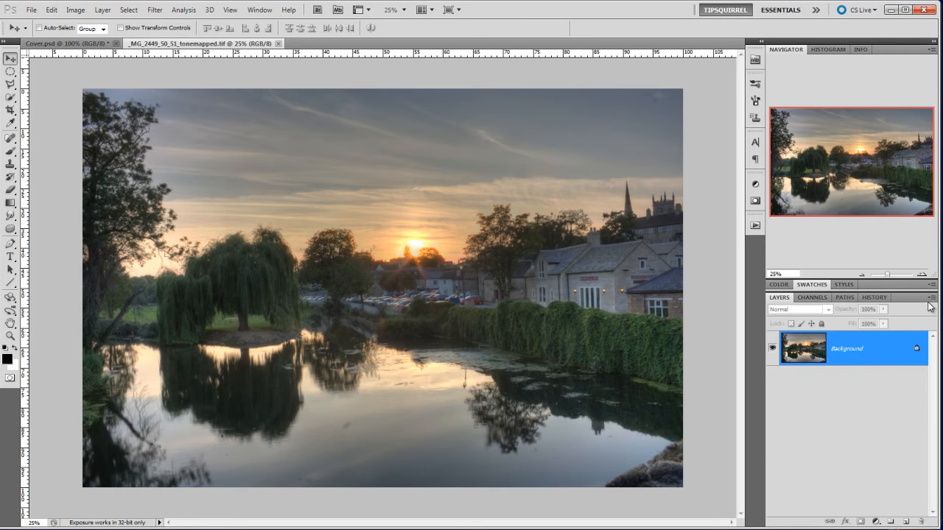
pyautogui.click(931, 298)
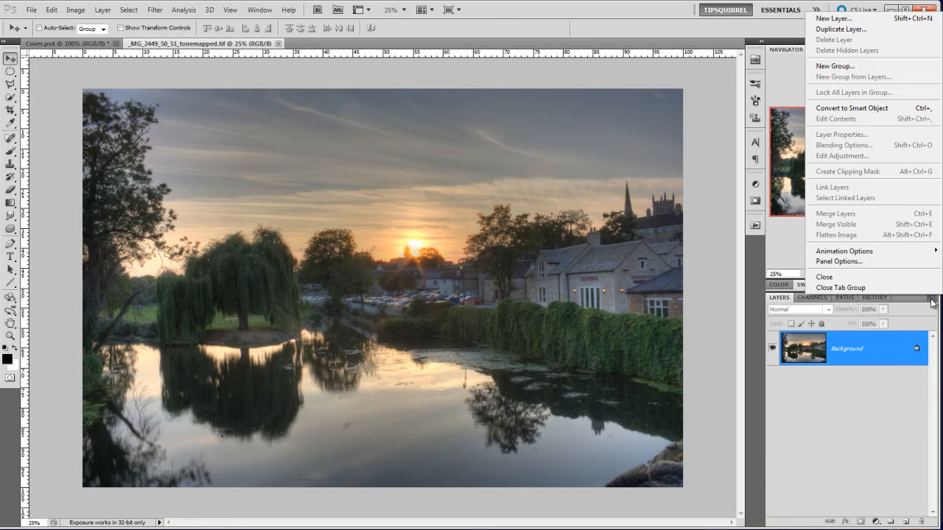
pyautogui.moveTo(857, 245)
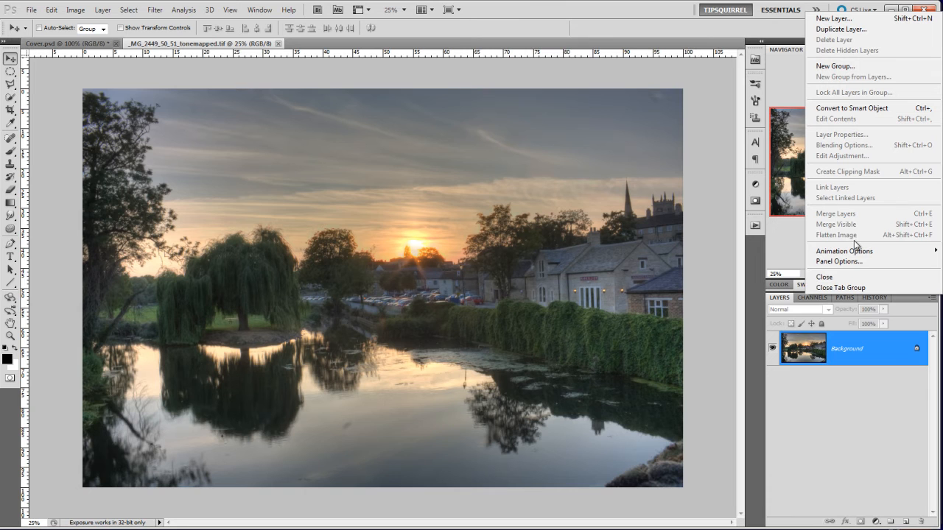
pyautogui.moveTo(847, 403)
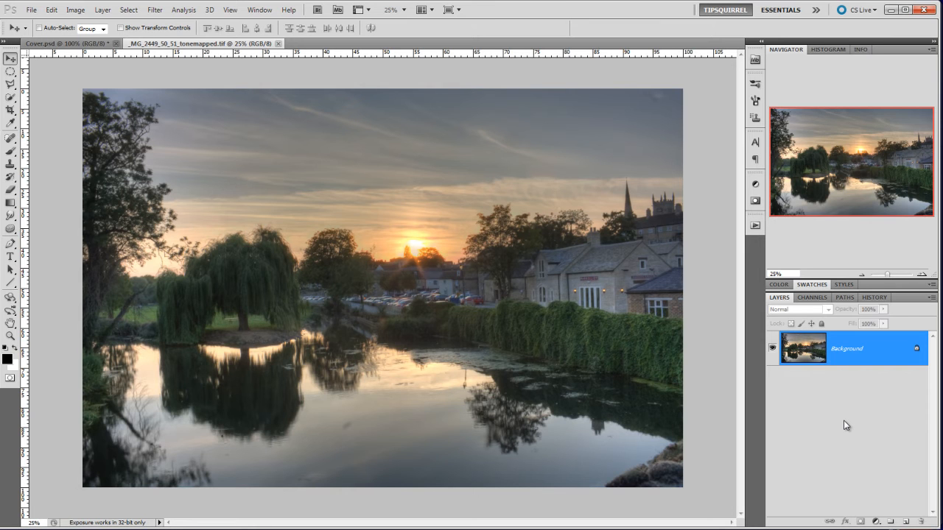
pyautogui.moveTo(799, 395)
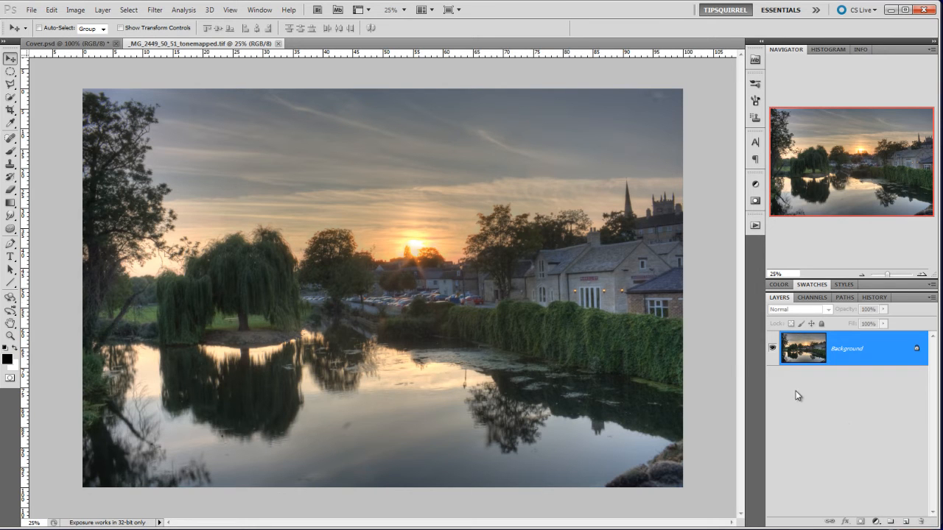
# Show russellbrown.com's Tips & Techniques page scrolled to the CS5 Edit Layers in ACR script
pyautogui.click(31, 9)
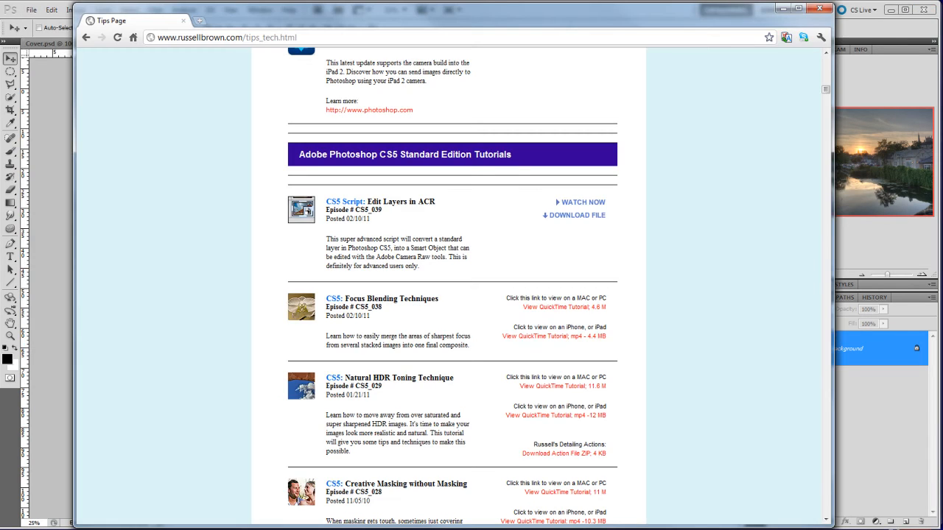
pyautogui.moveTo(421, 216)
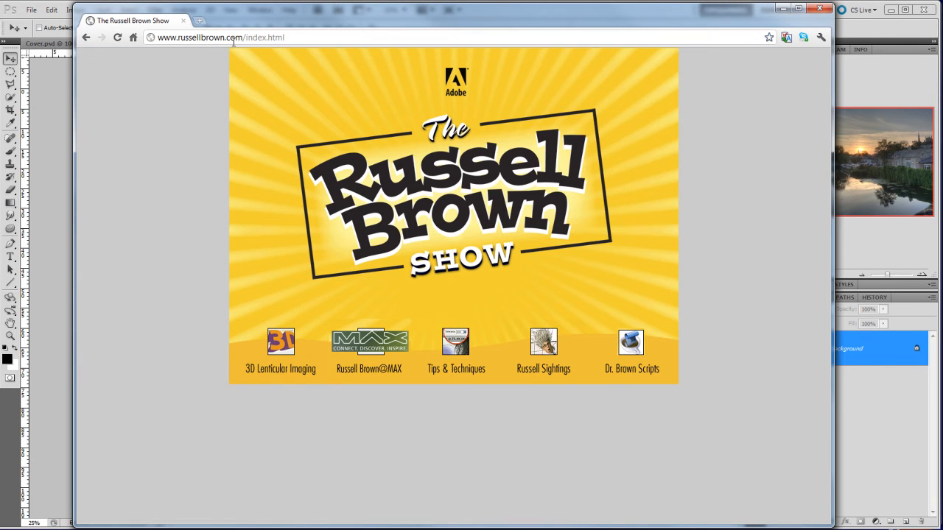
pyautogui.moveTo(455, 350)
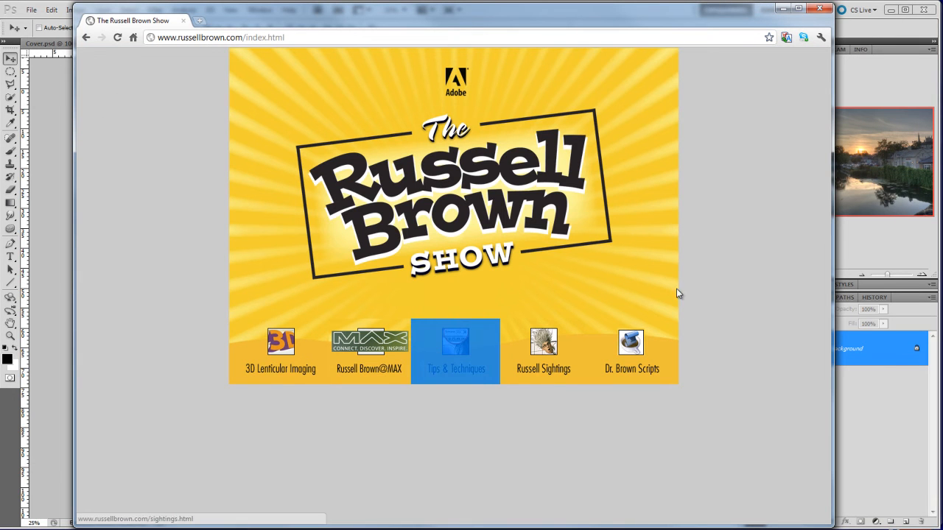
pyautogui.click(455, 350)
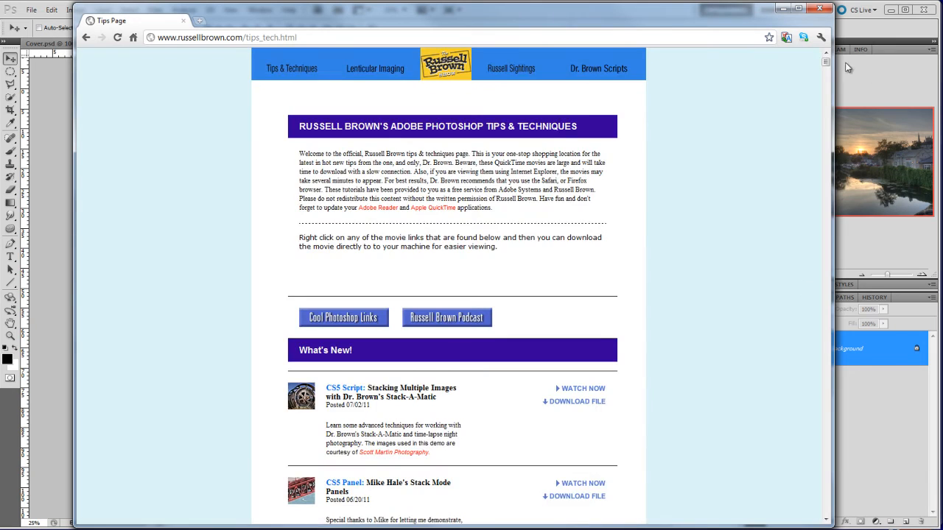
pyautogui.scroll(-3)
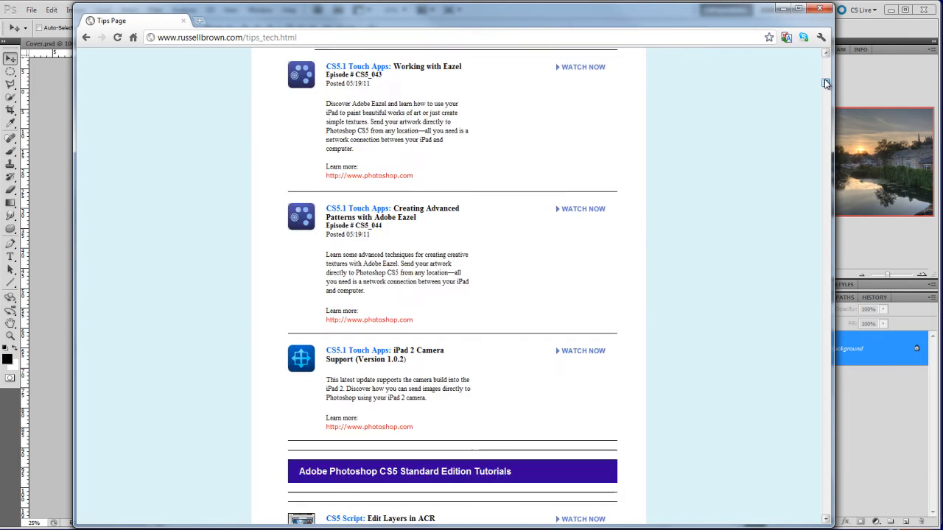
pyautogui.scroll(-3)
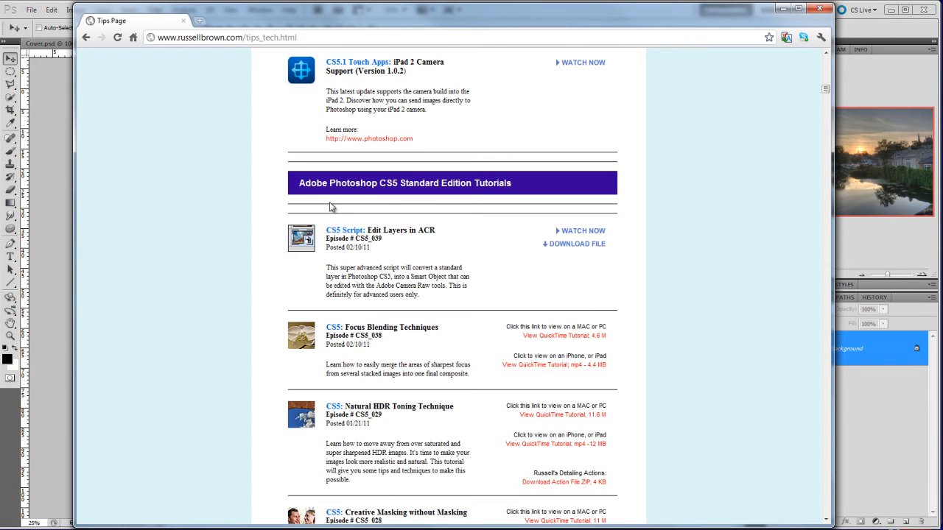
pyautogui.moveTo(444, 200)
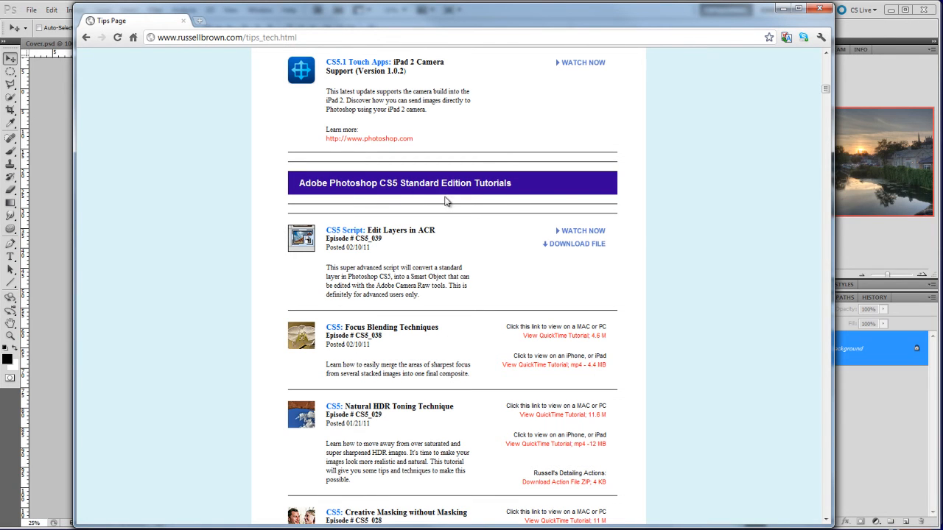
pyautogui.moveTo(386, 230)
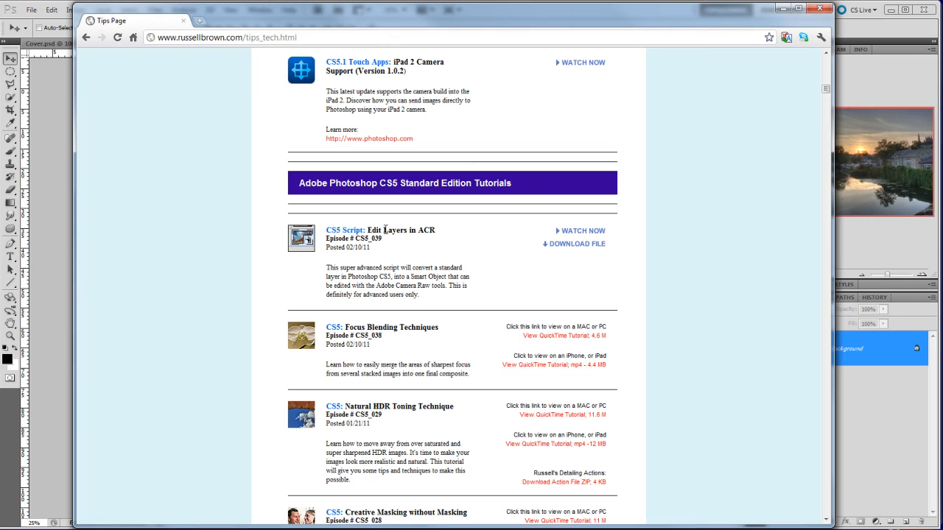
pyautogui.moveTo(630, 274)
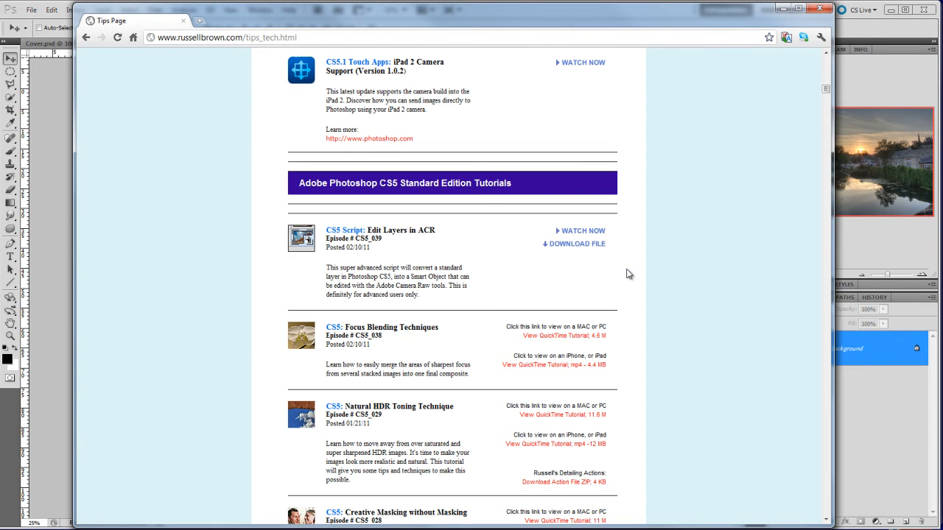
pyautogui.moveTo(672, 259)
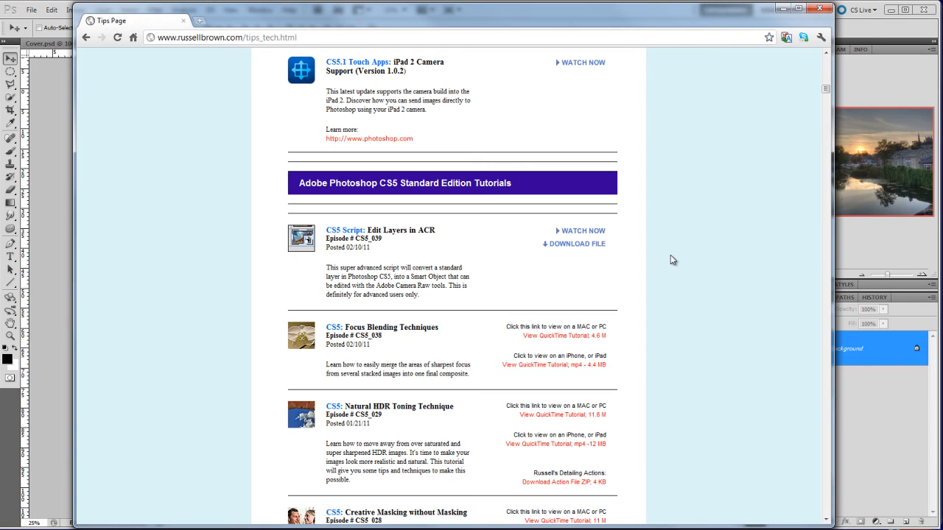
pyautogui.moveTo(185, 445)
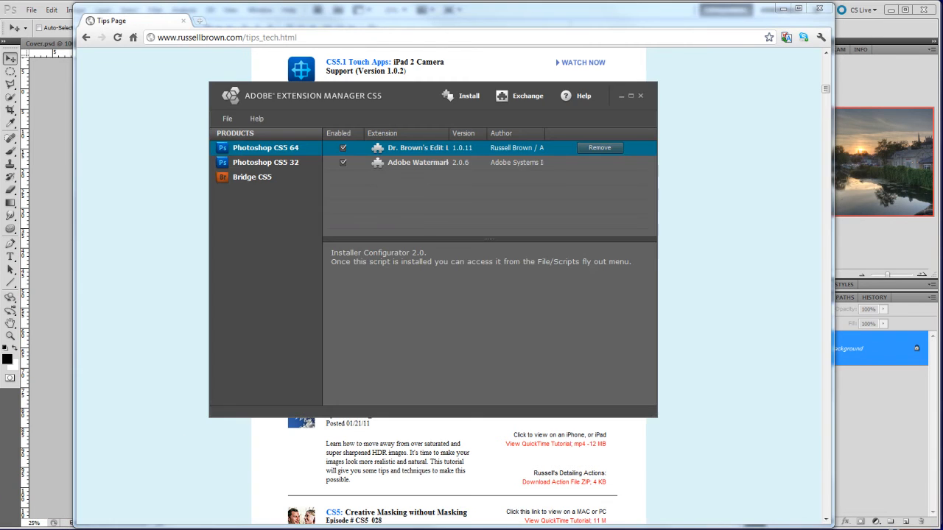
pyautogui.moveTo(494, 377)
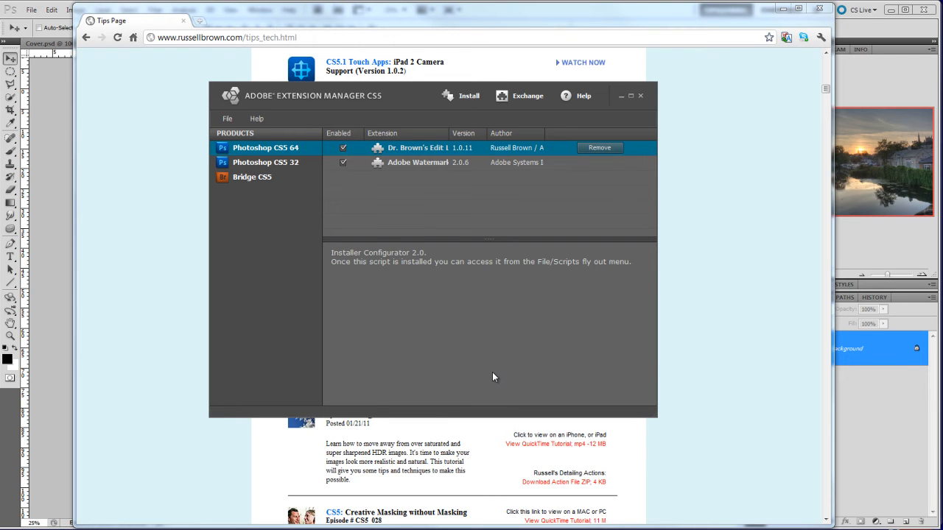
pyautogui.moveTo(451, 213)
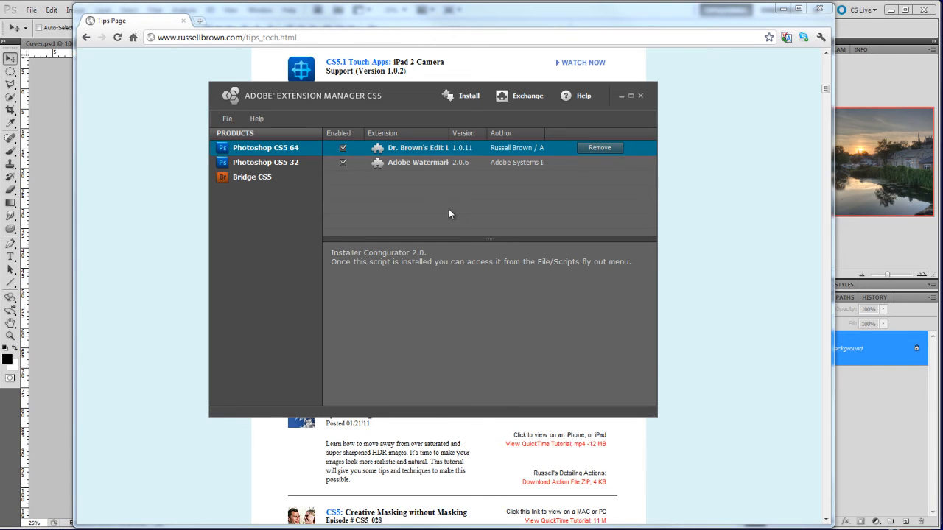
pyautogui.moveTo(465, 100)
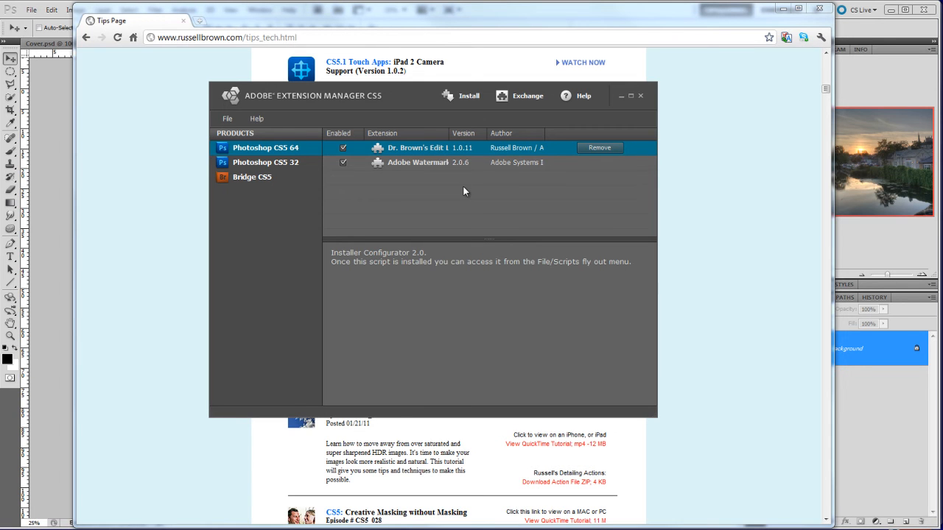
pyautogui.moveTo(489, 230)
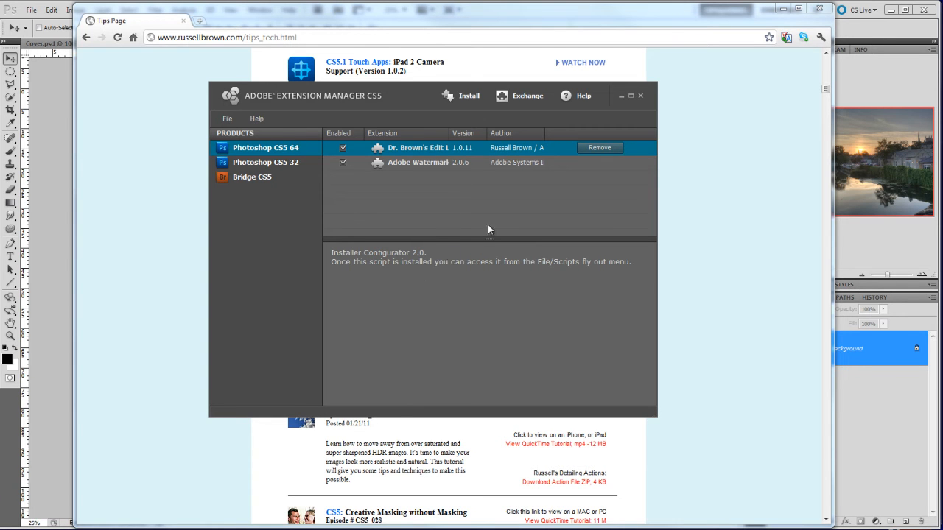
# Leave Extension Manager with Dr. Brown's script confirmed enabled for Photoshop CS5 64
pyautogui.click(639, 95)
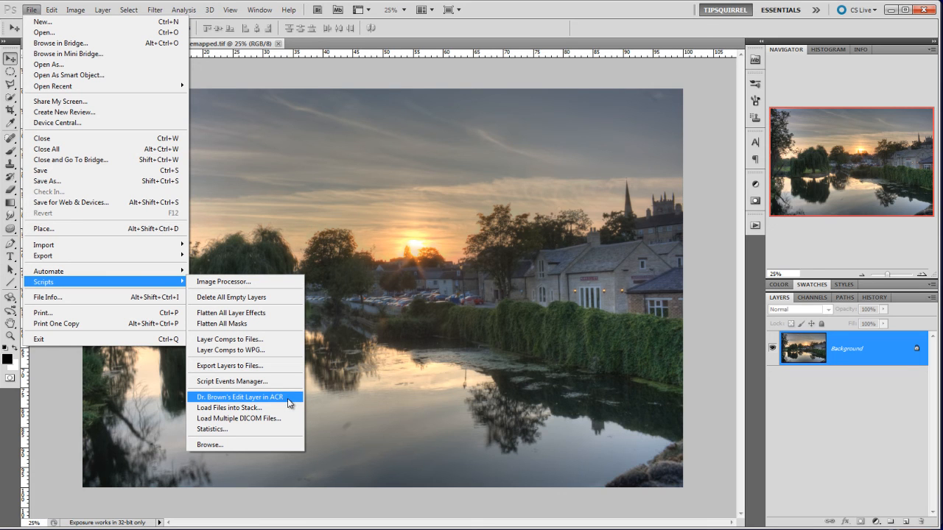
pyautogui.moveTo(280, 398)
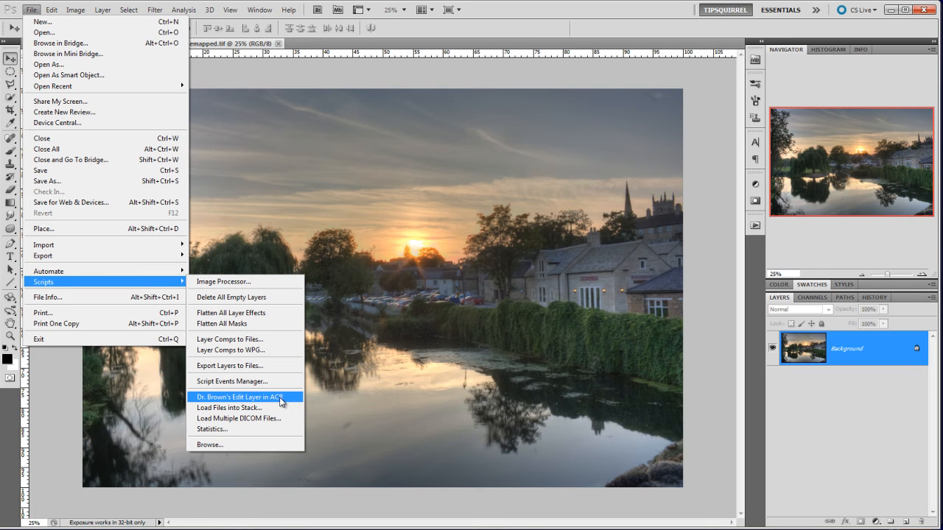
# Run File > Scripts > Dr. Brown's Edit Layer in ACR on the Background layer
pyautogui.click(237, 398)
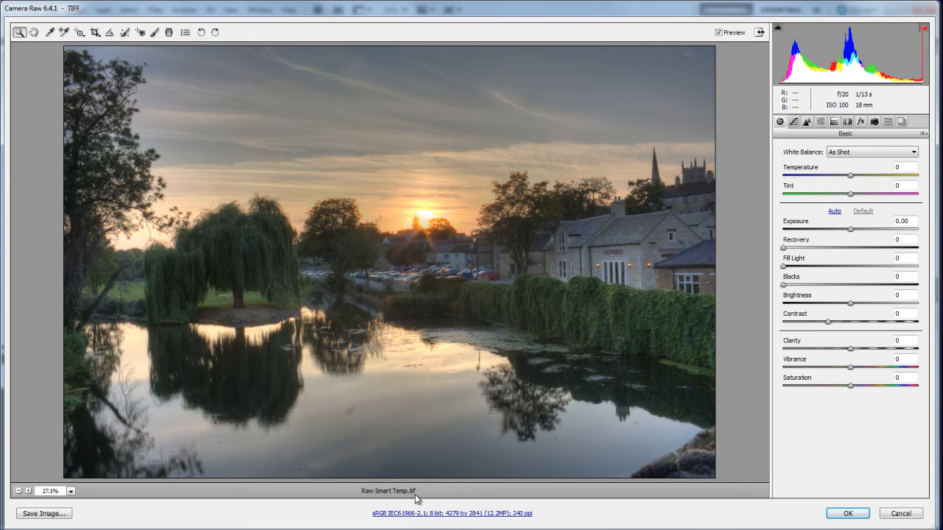
pyautogui.moveTo(813, 461)
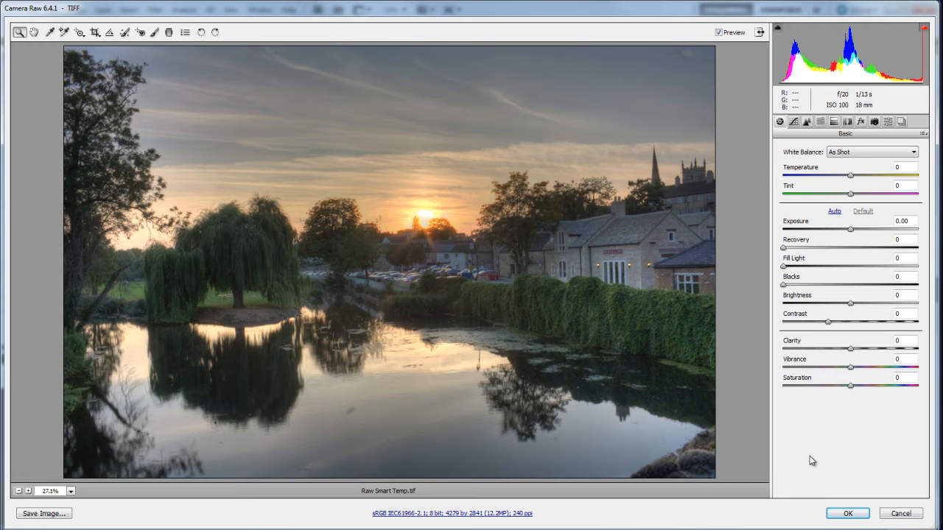
pyautogui.moveTo(807, 237)
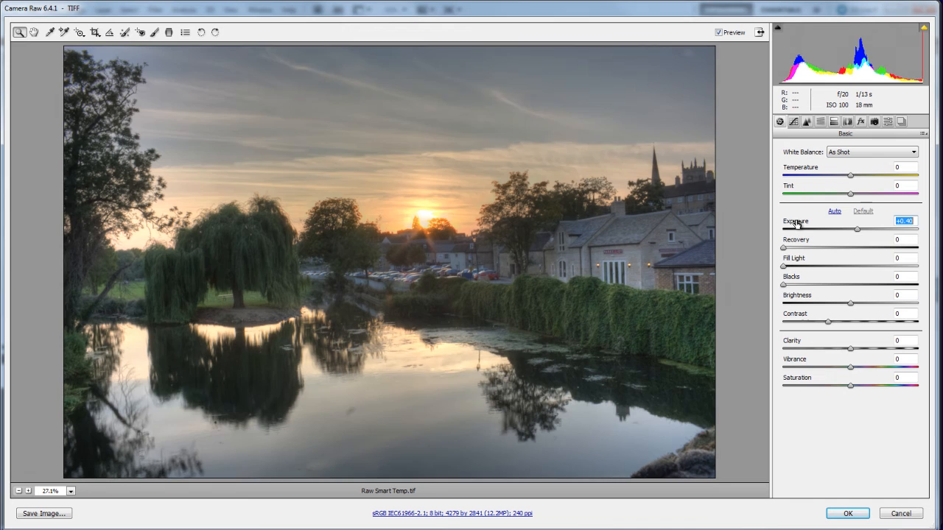
# Raise Exposure to +0.30 and enter Fill Light 18 in the Basic panel
pyautogui.moveTo(858, 229); pyautogui.dragTo(862, 229)
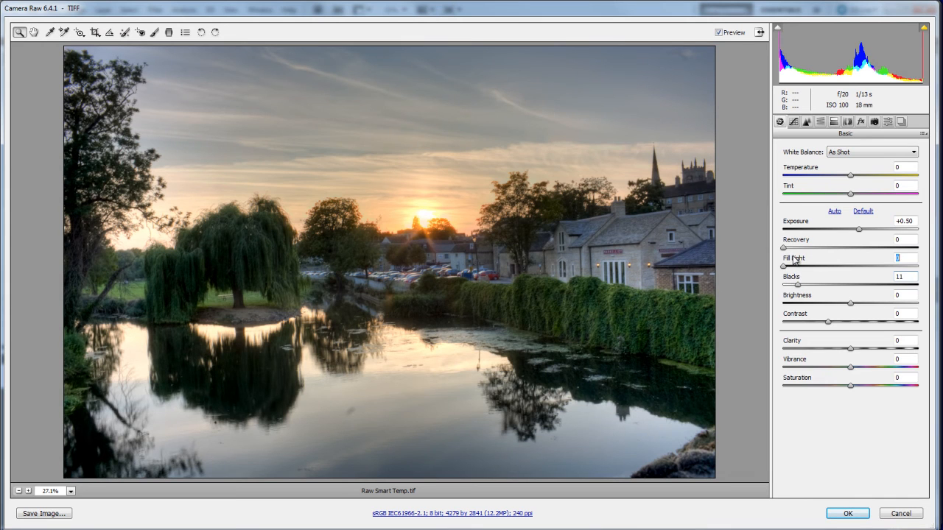
pyautogui.write('18')
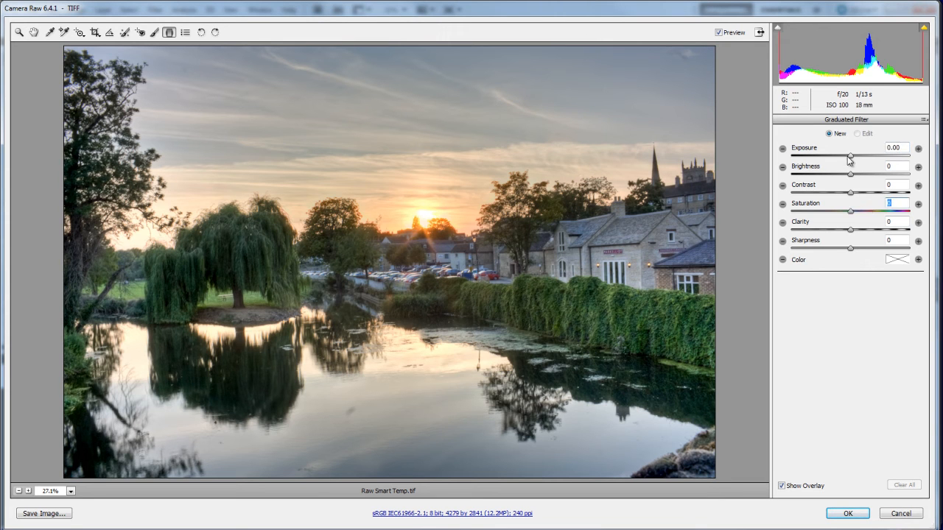
# Apply a -0.45 exposure graduated filter from sky to water and tune its saturation
pyautogui.moveTo(851, 156); pyautogui.dragTo(842, 156)
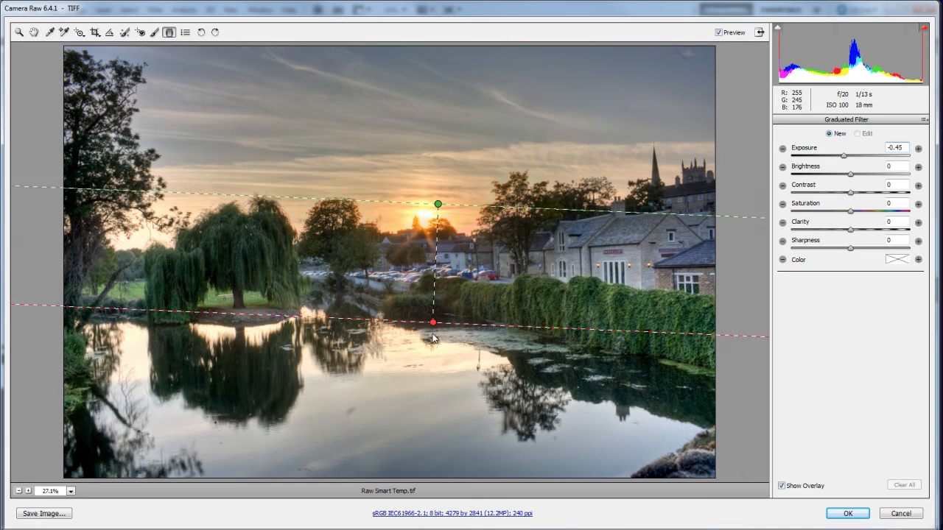
pyautogui.moveTo(433, 322); pyautogui.dragTo(436, 335)
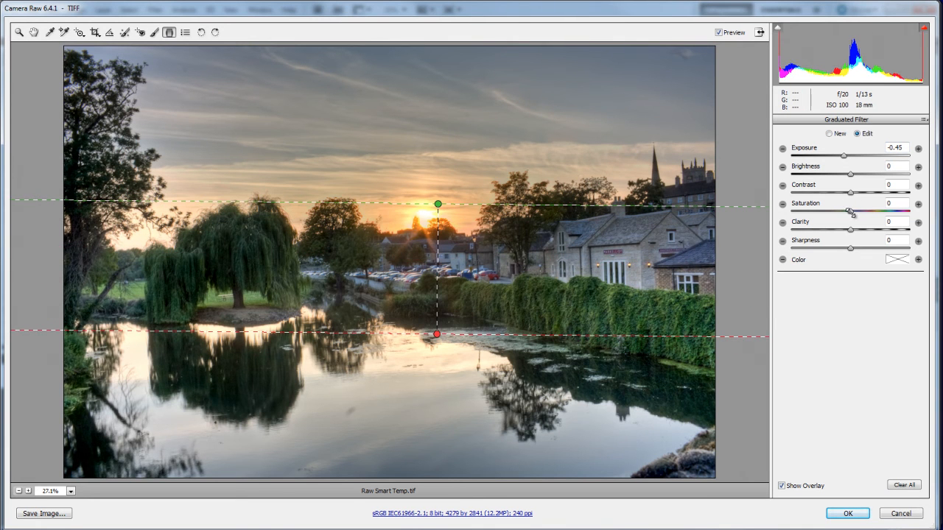
pyautogui.moveTo(848, 212); pyautogui.dragTo(869, 212)
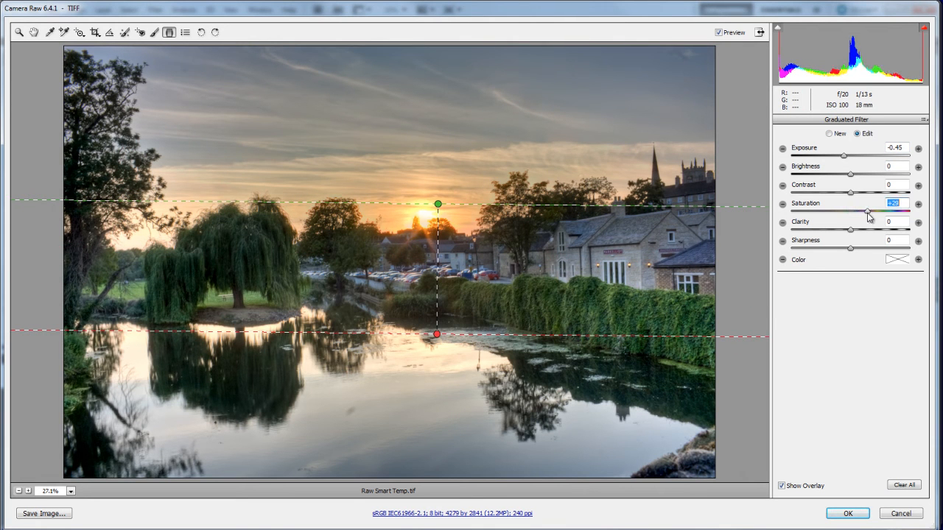
pyautogui.moveTo(866, 212); pyautogui.dragTo(869, 212)
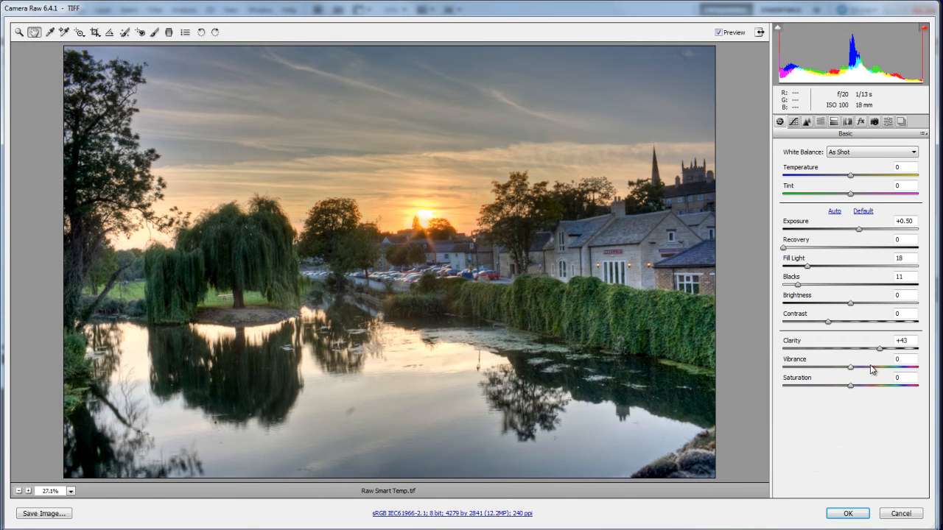
# Set Vibrance +29, lower Saturation slightly, and return the edits to Photoshop with OK
pyautogui.moveTo(852, 367); pyautogui.dragTo(872, 367)
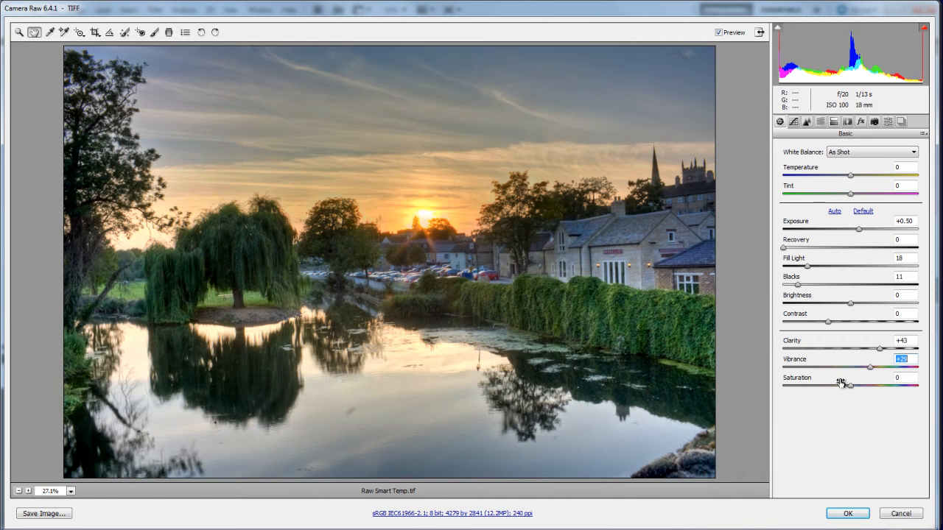
pyautogui.moveTo(848, 384); pyautogui.dragTo(833, 386)
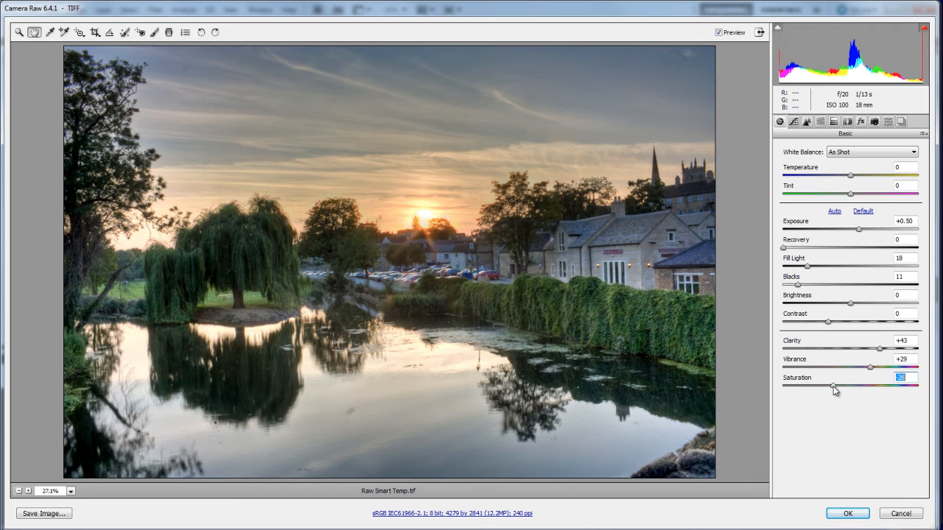
pyautogui.moveTo(833, 387); pyautogui.dragTo(846, 388)
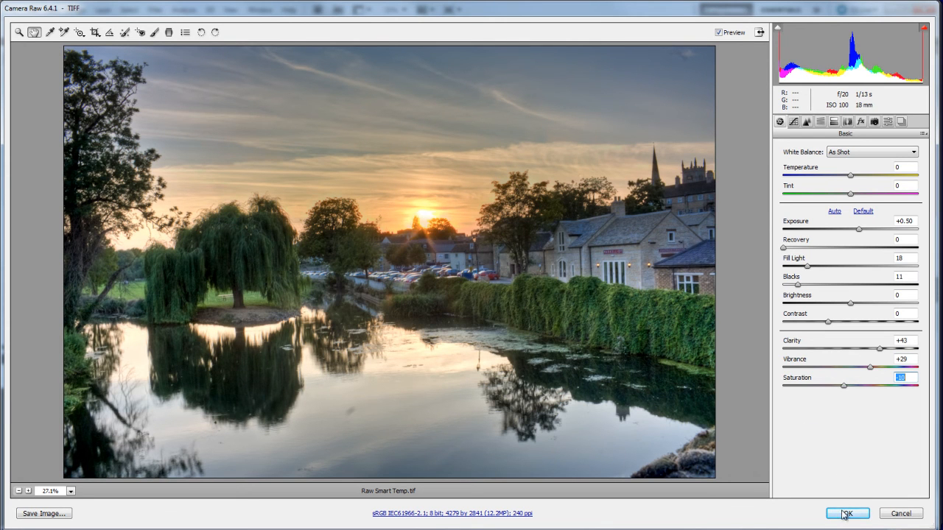
pyautogui.click(846, 513)
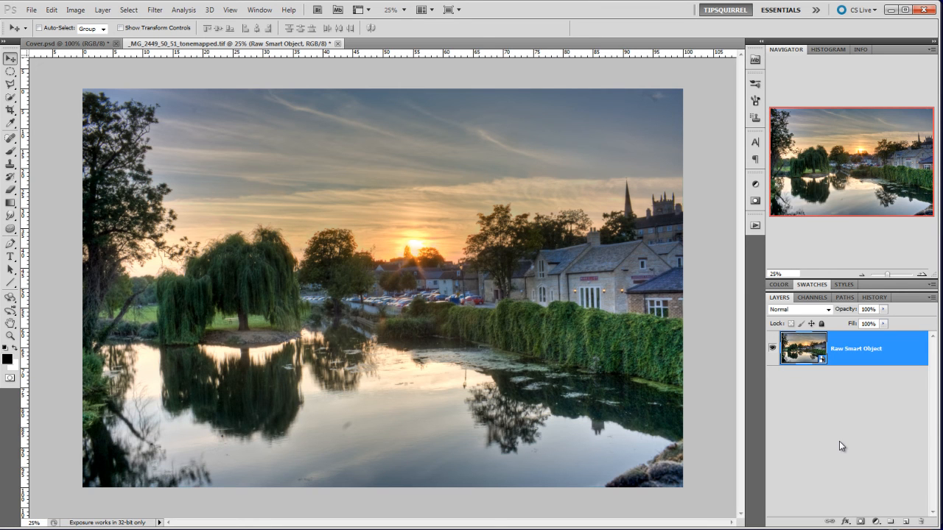
pyautogui.moveTo(786, 454)
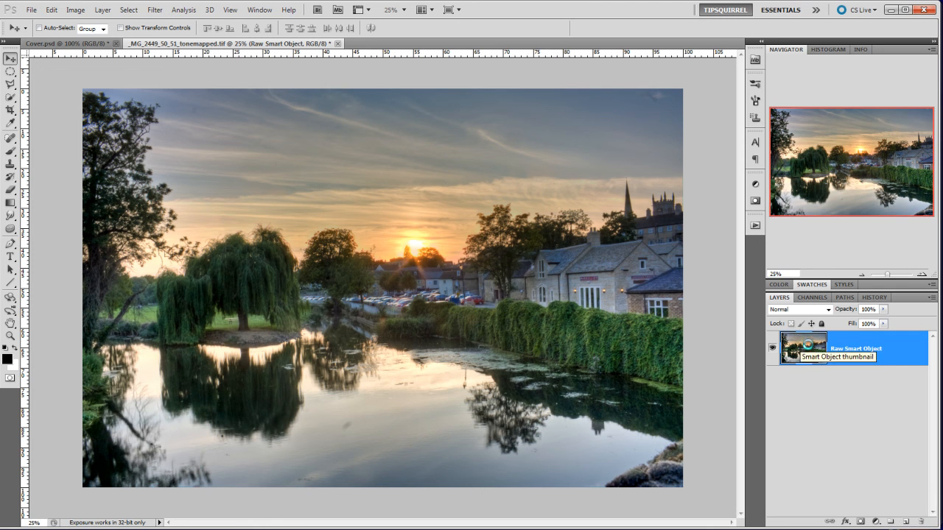
# Reopen the Raw Smart Object's Camera Raw settings from its Layers thumbnail
pyautogui.doubleClick(803, 347)
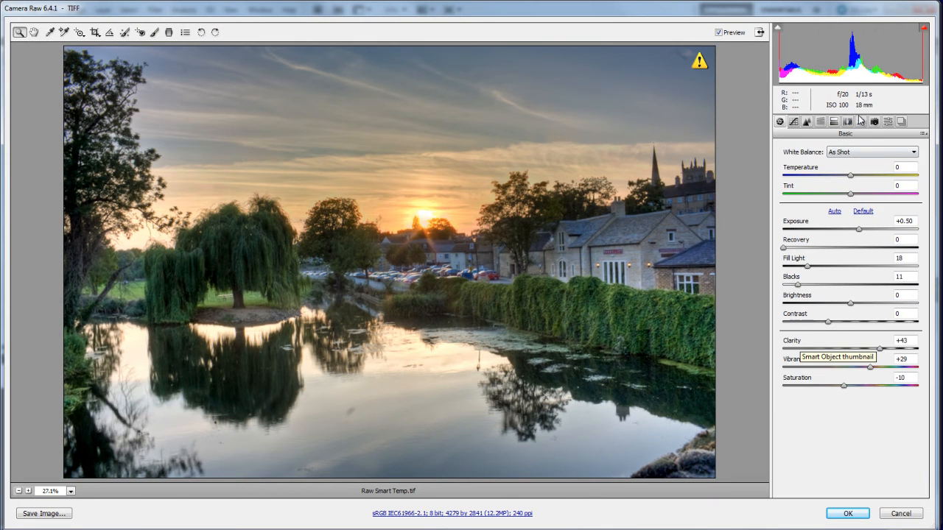
# In Effects, add a Highlight Priority post-crop vignette at Amount -26 and apply it
pyautogui.click(860, 121)
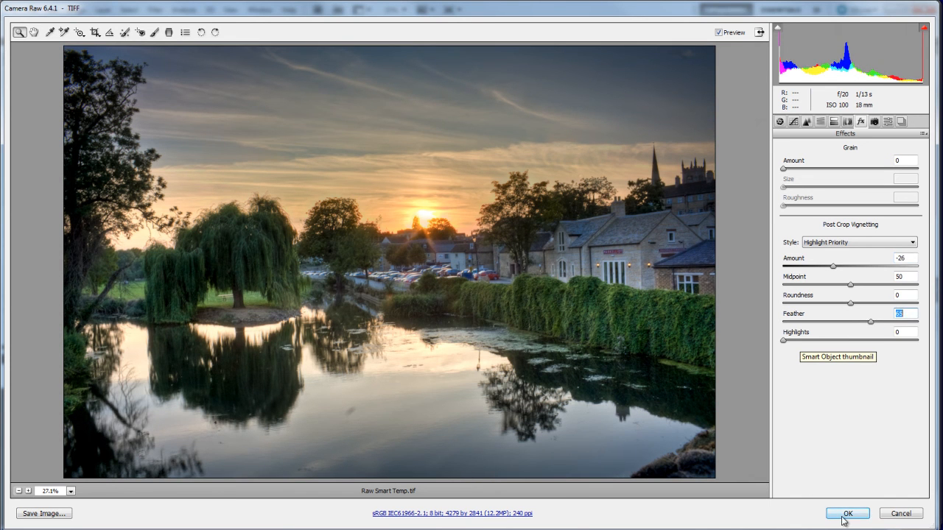
pyautogui.click(846, 513)
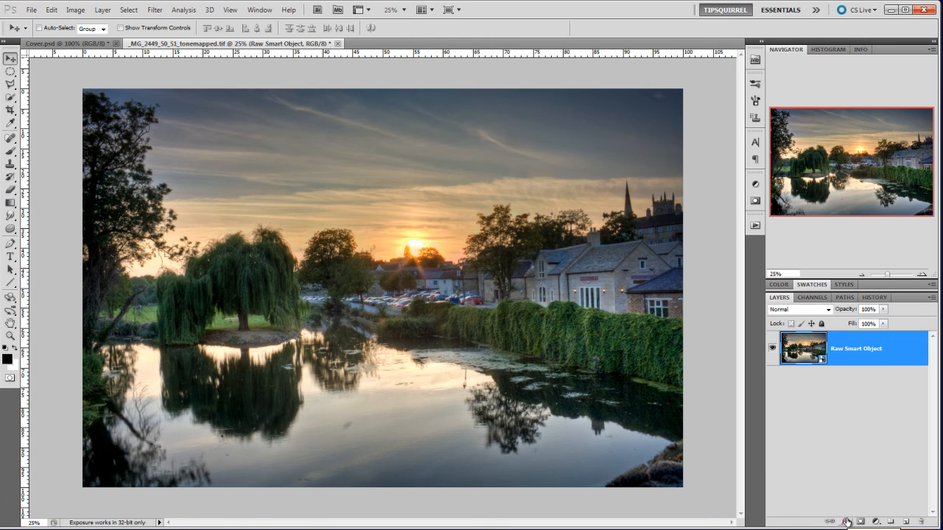
pyautogui.click(875, 298)
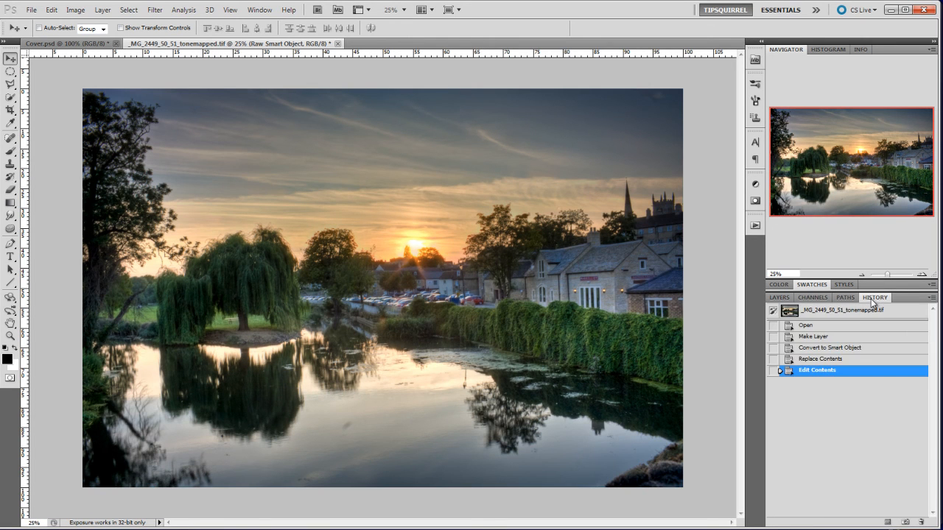
pyautogui.click(805, 326)
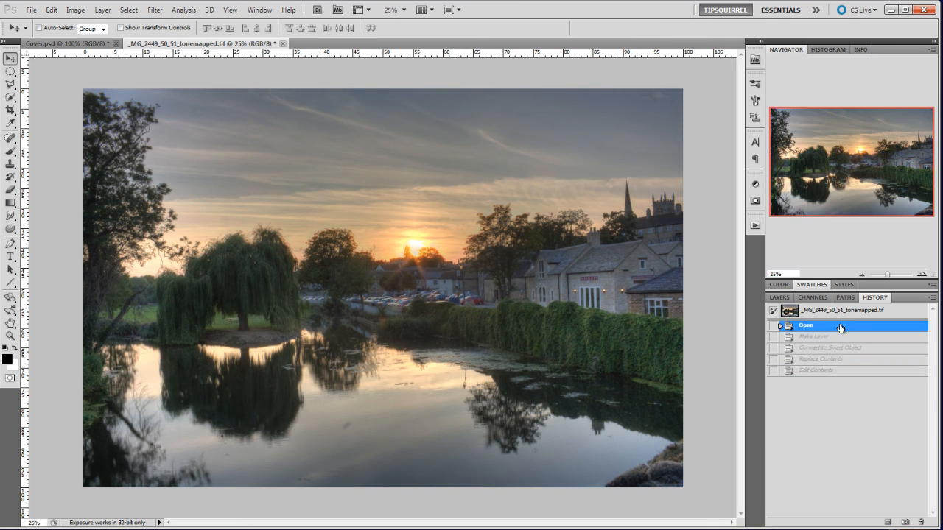
pyautogui.click(816, 370)
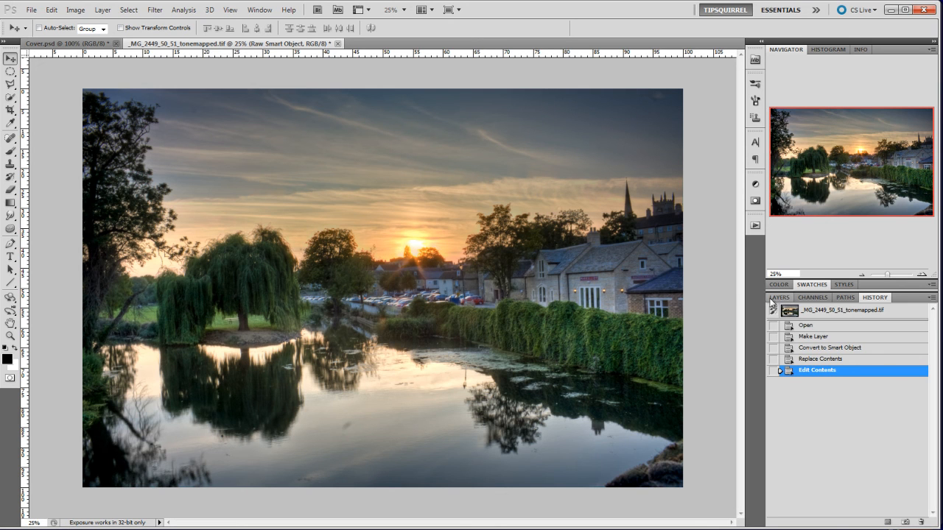
pyautogui.click(777, 298)
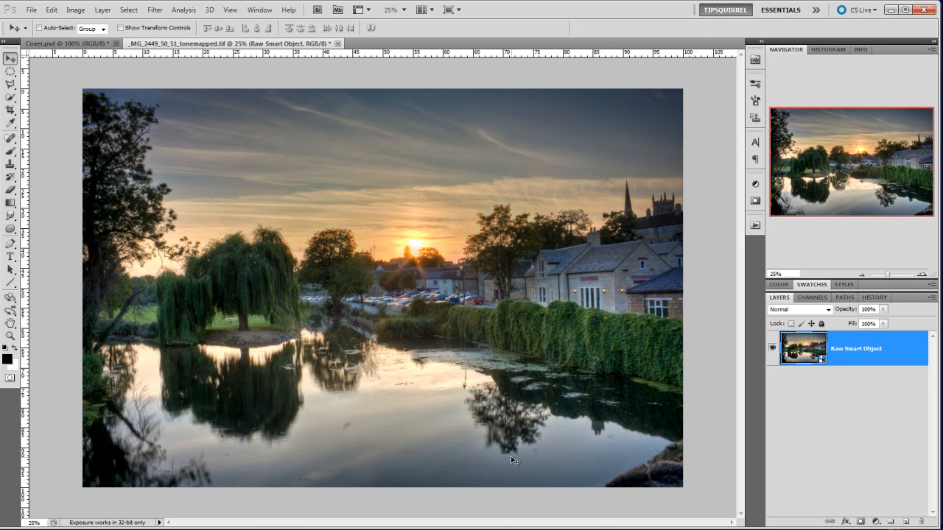
pyautogui.moveTo(746, 448)
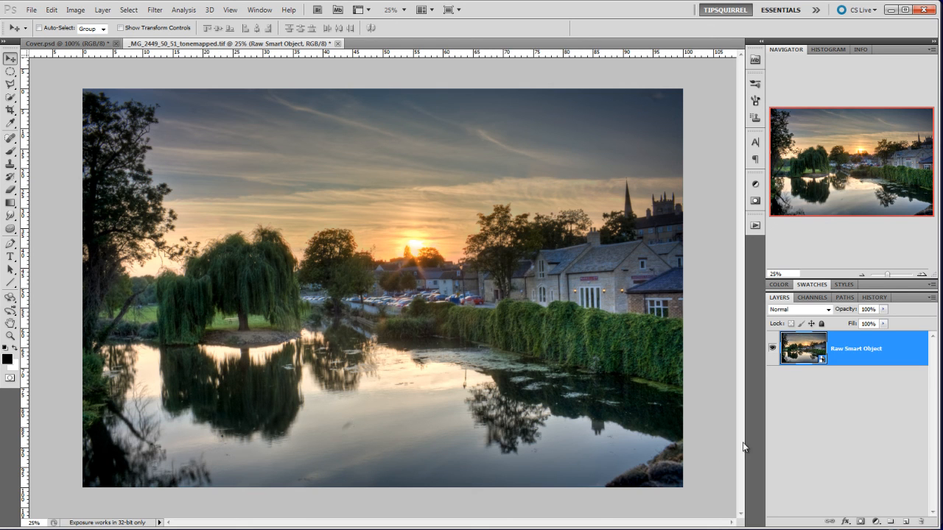
pyautogui.moveTo(805, 445)
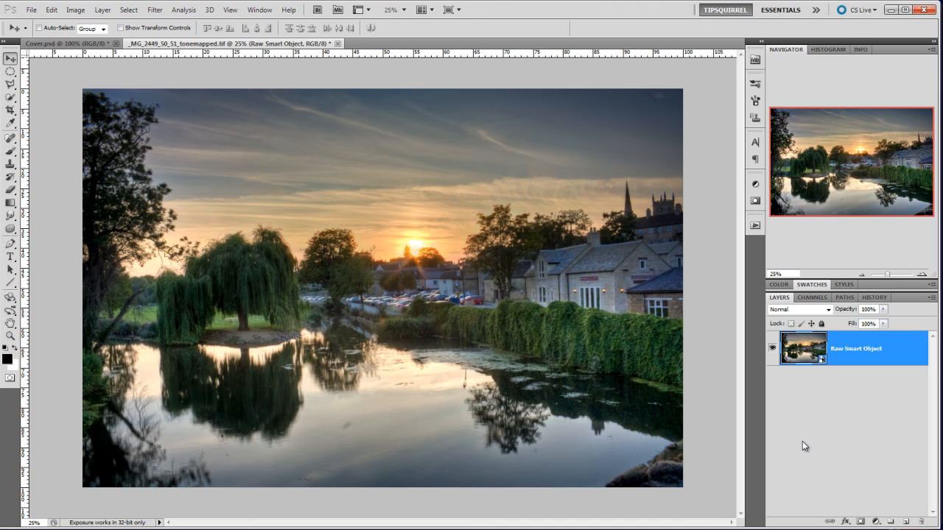